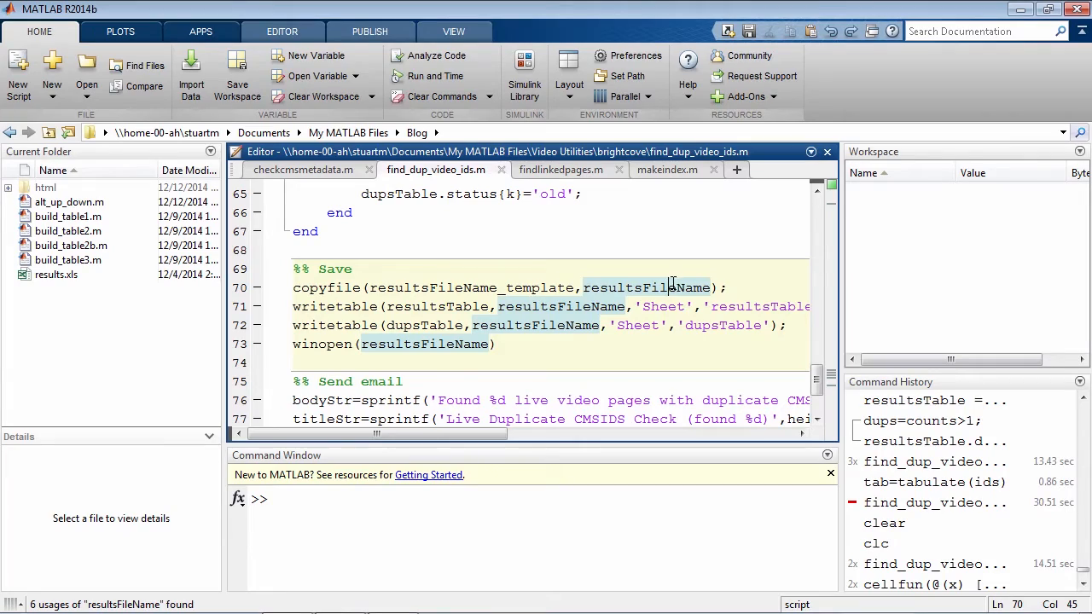
pyautogui.moveTo(747, 280)
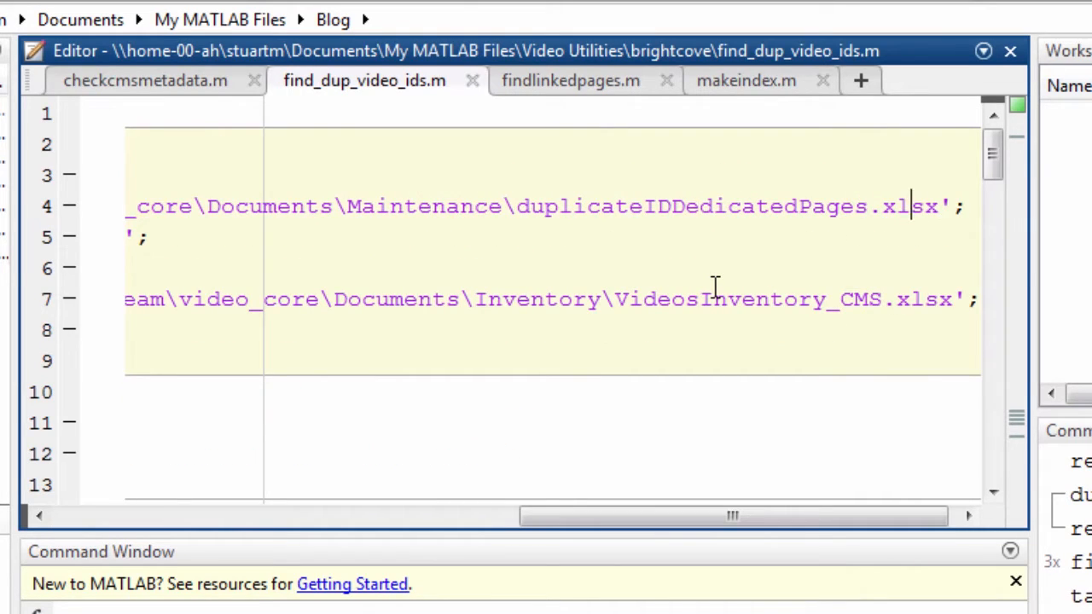
# Step: Rename the output file on line 4 to duplicateIDDedicatedPagesNew.xlsx and return to the save section
pyautogui.write('New')
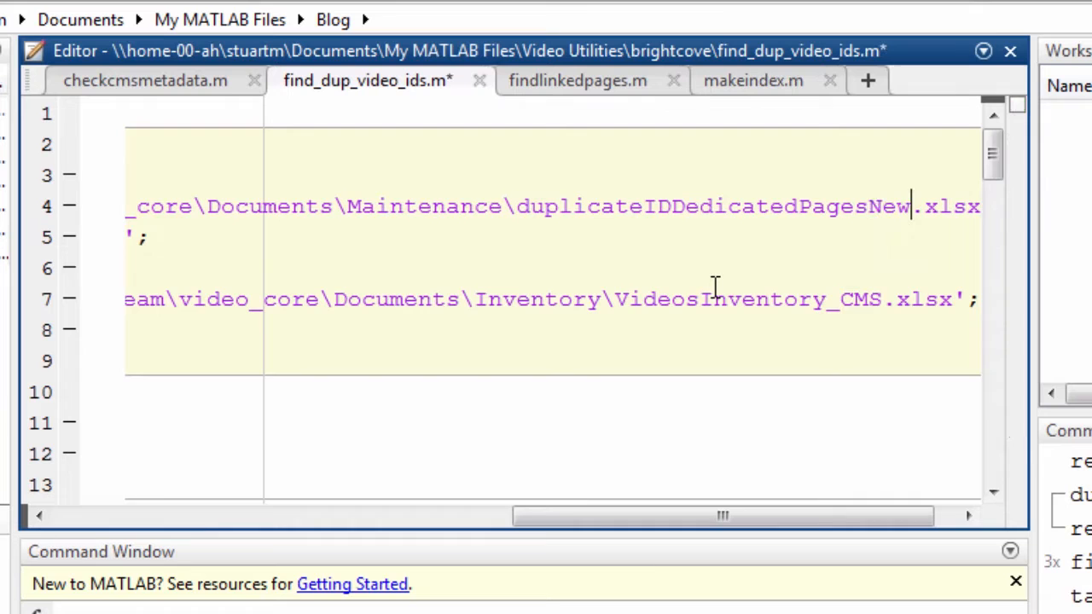
pyautogui.hscroll(-3)
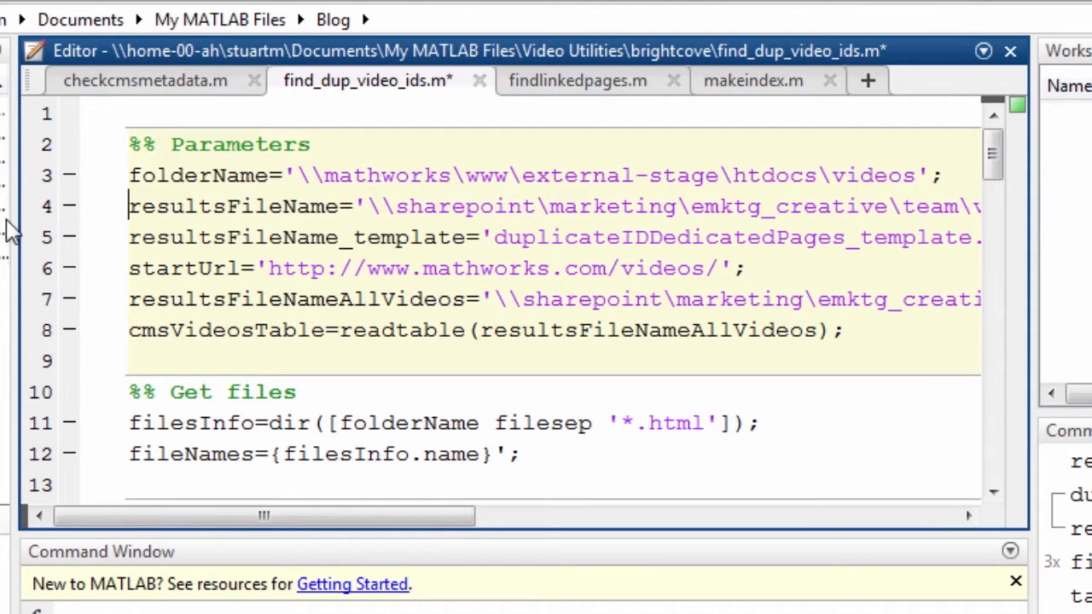
pyautogui.scroll(-3)
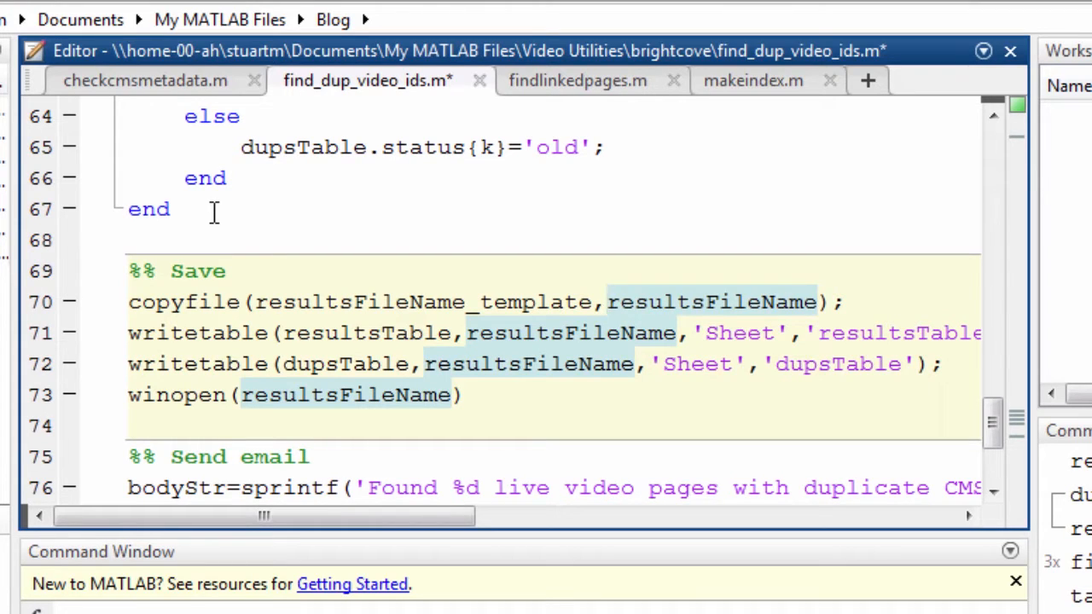
pyautogui.moveTo(404, 239)
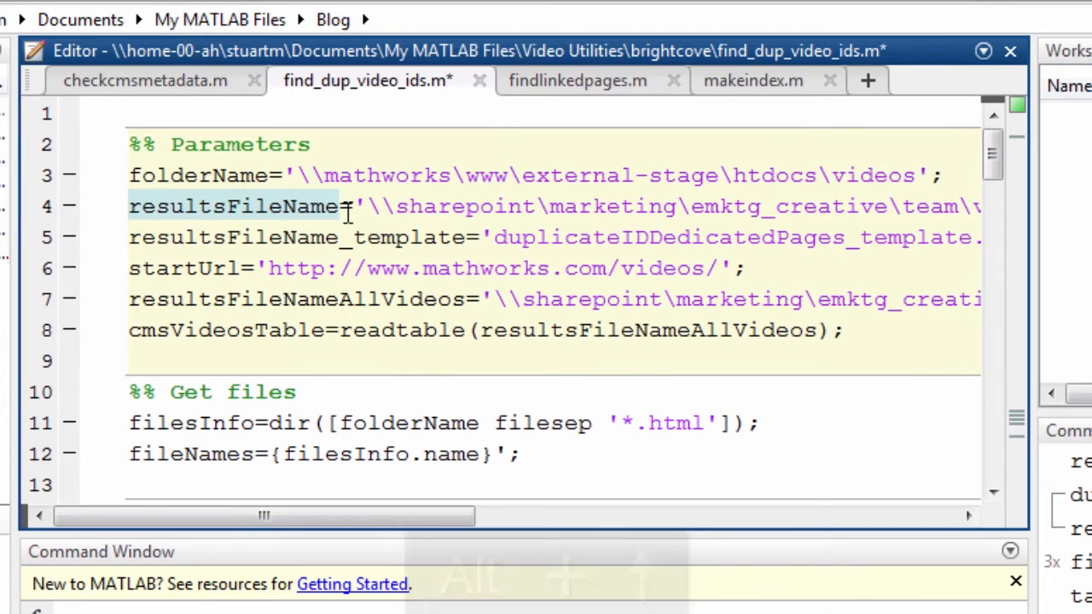
# Step: Rename the line-4 variable from resultsFileName to resultsFileNameNew
pyautogui.write('New')
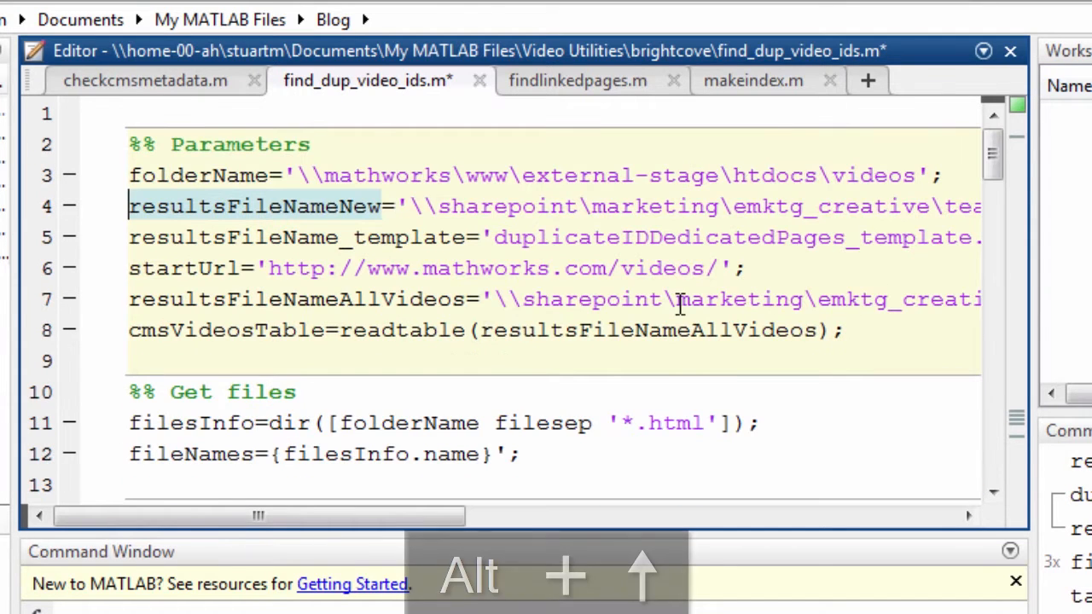
# Step: Duplicate line 4 as line 5 and point the copy back to duplicateIDDedicatedPages.xlsx
pyautogui.doubleClick(652, 205)
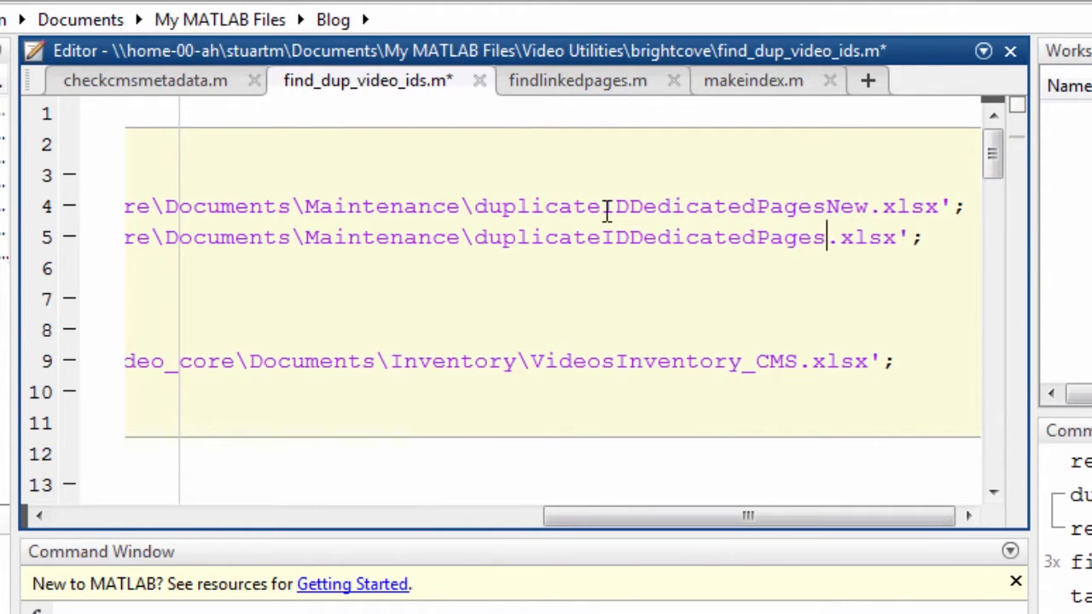
pyautogui.hscroll(-3)
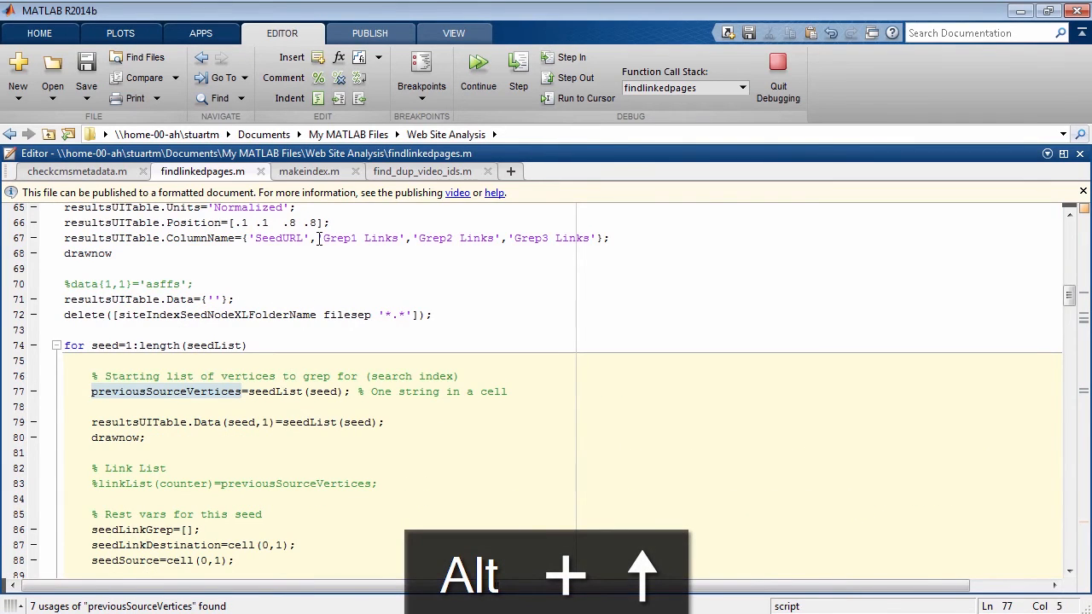
pyautogui.moveTo(324, 391)
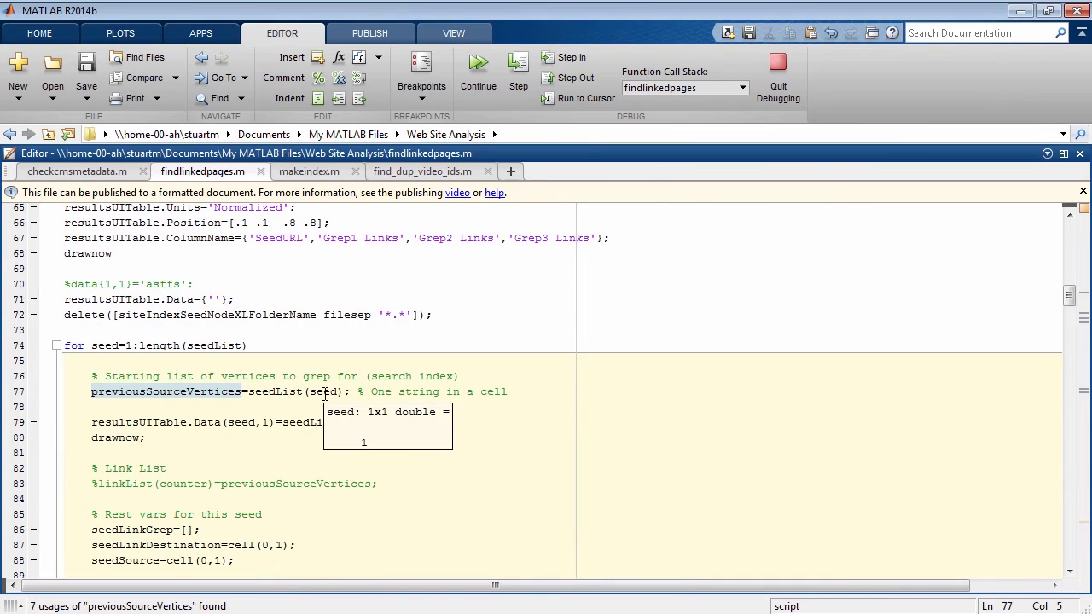